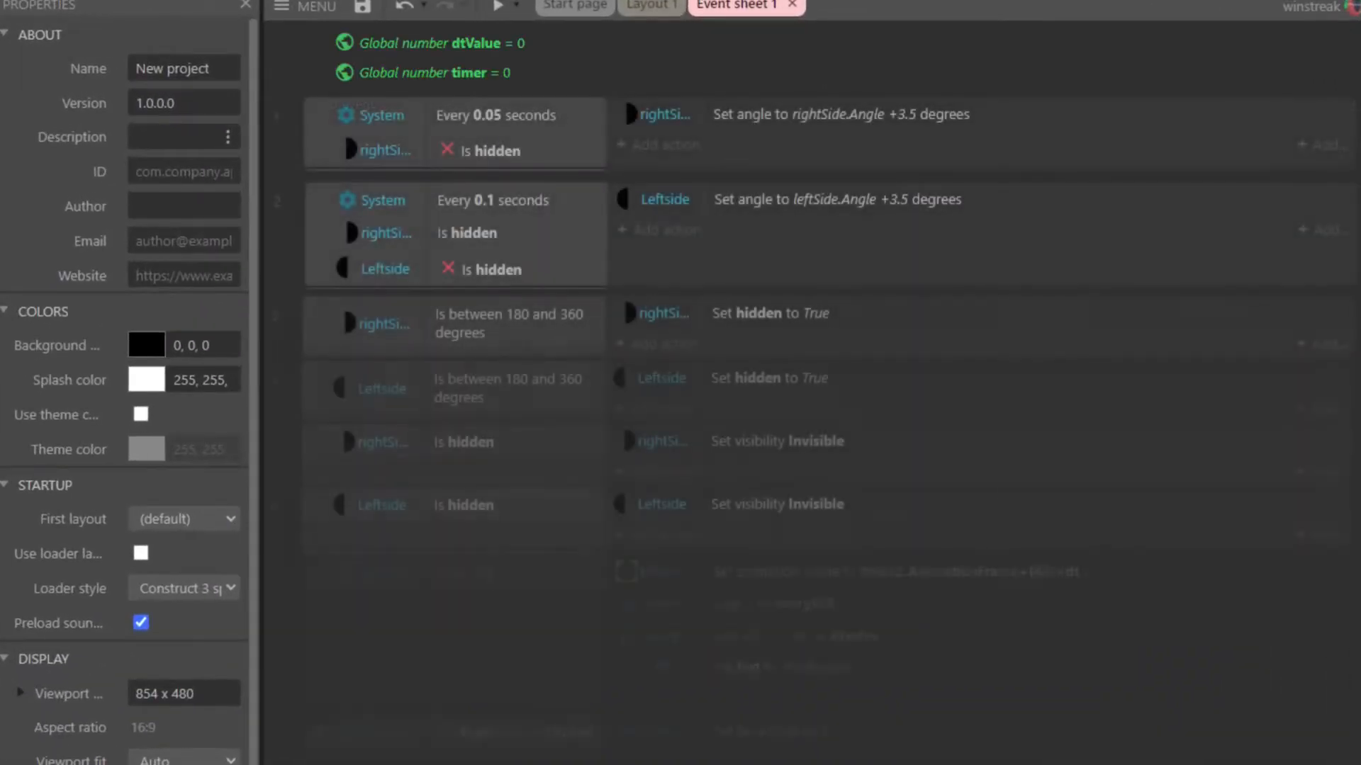
Step: Inspect frames 43–46 of Animation 1, where the black pie shrinks away
{"action": "left_click", "coordinate": [498, 7]}
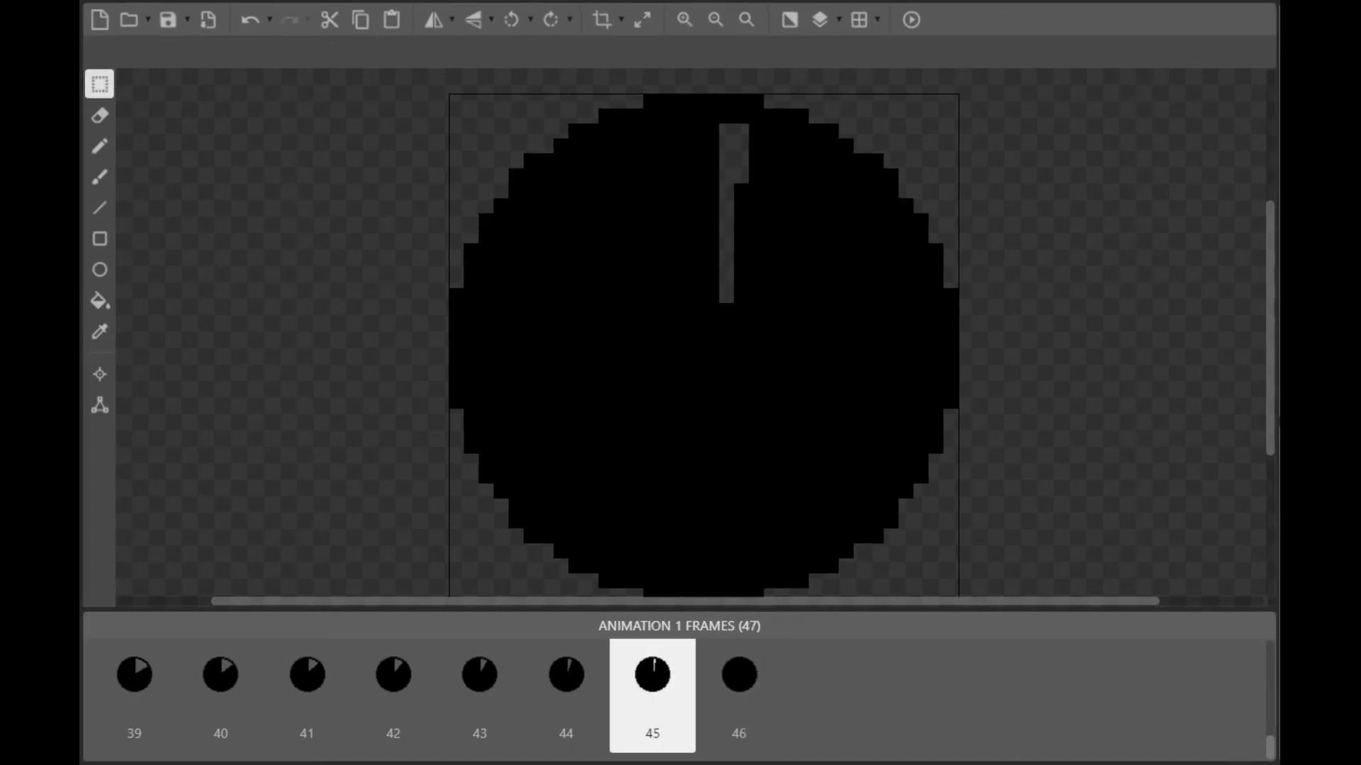
{"action": "left_click", "coordinate": [479, 674]}
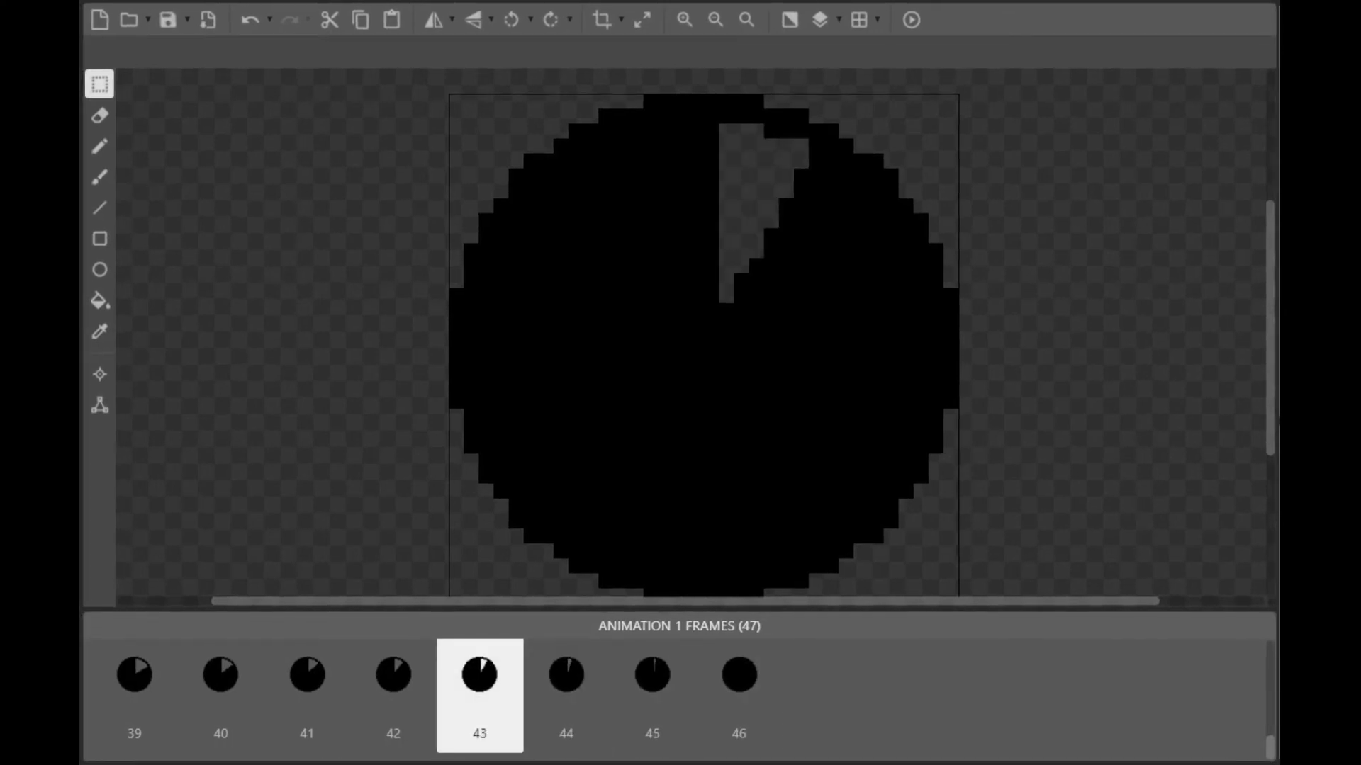
{"action": "left_click", "coordinate": [306, 674]}
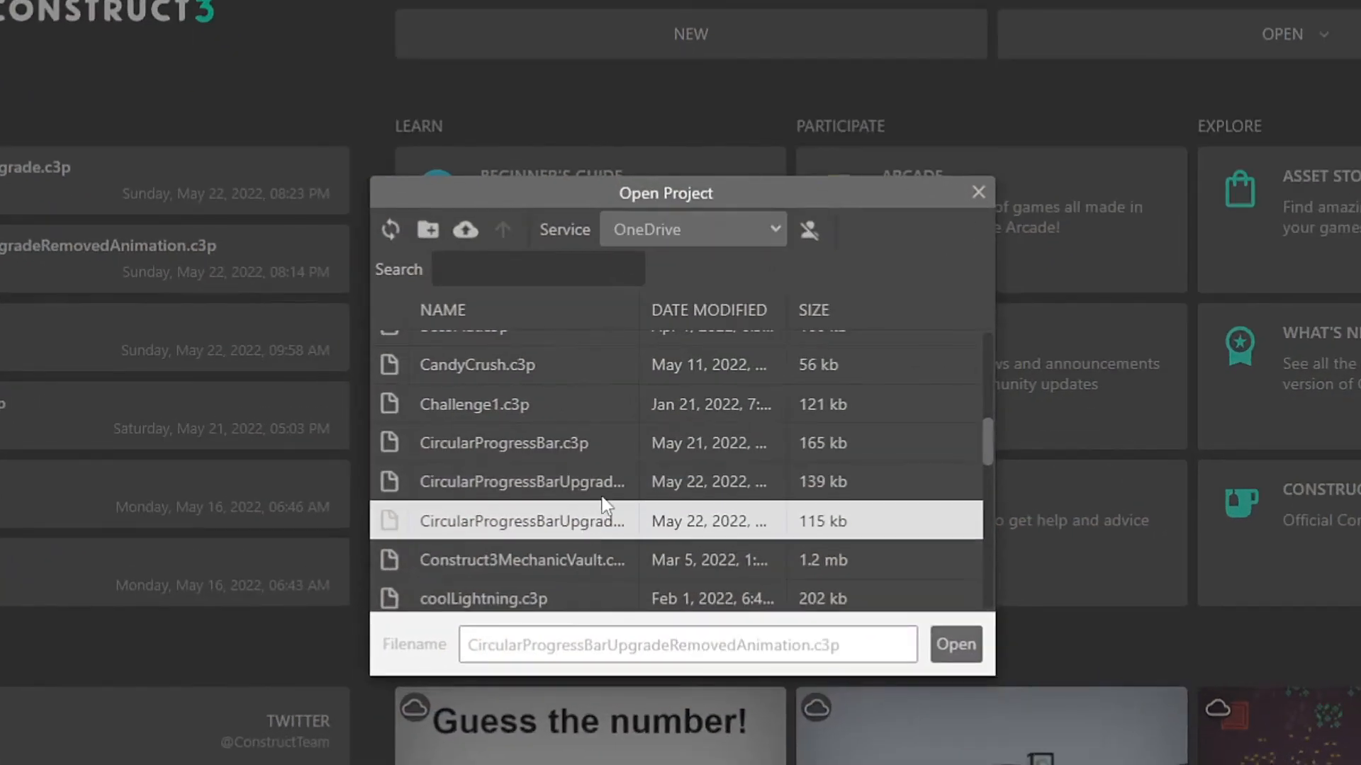
{"action": "mouse_move", "coordinate": [611, 490]}
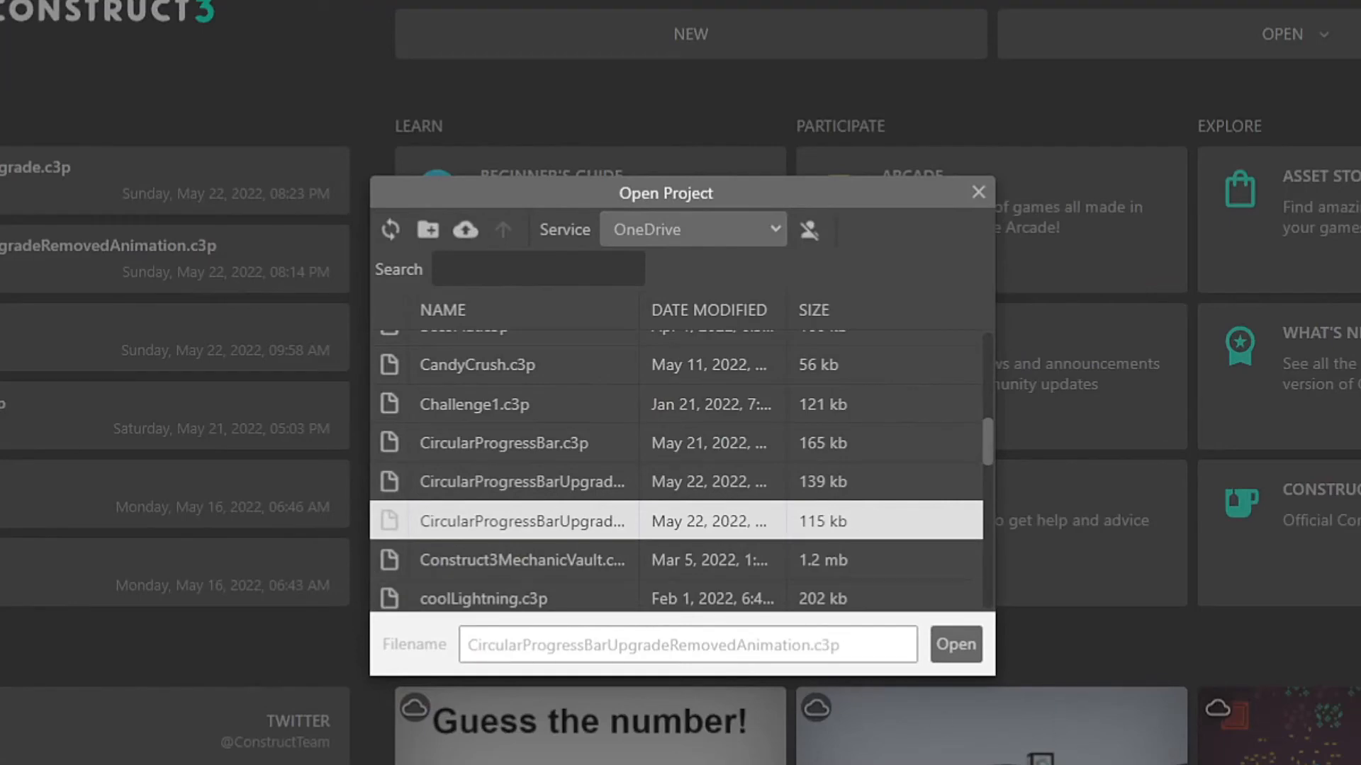
Step: Open CircularProgressBarUpgradeRemovedAnimation.c3p from OneDrive
{"action": "left_click", "coordinate": [956, 644]}
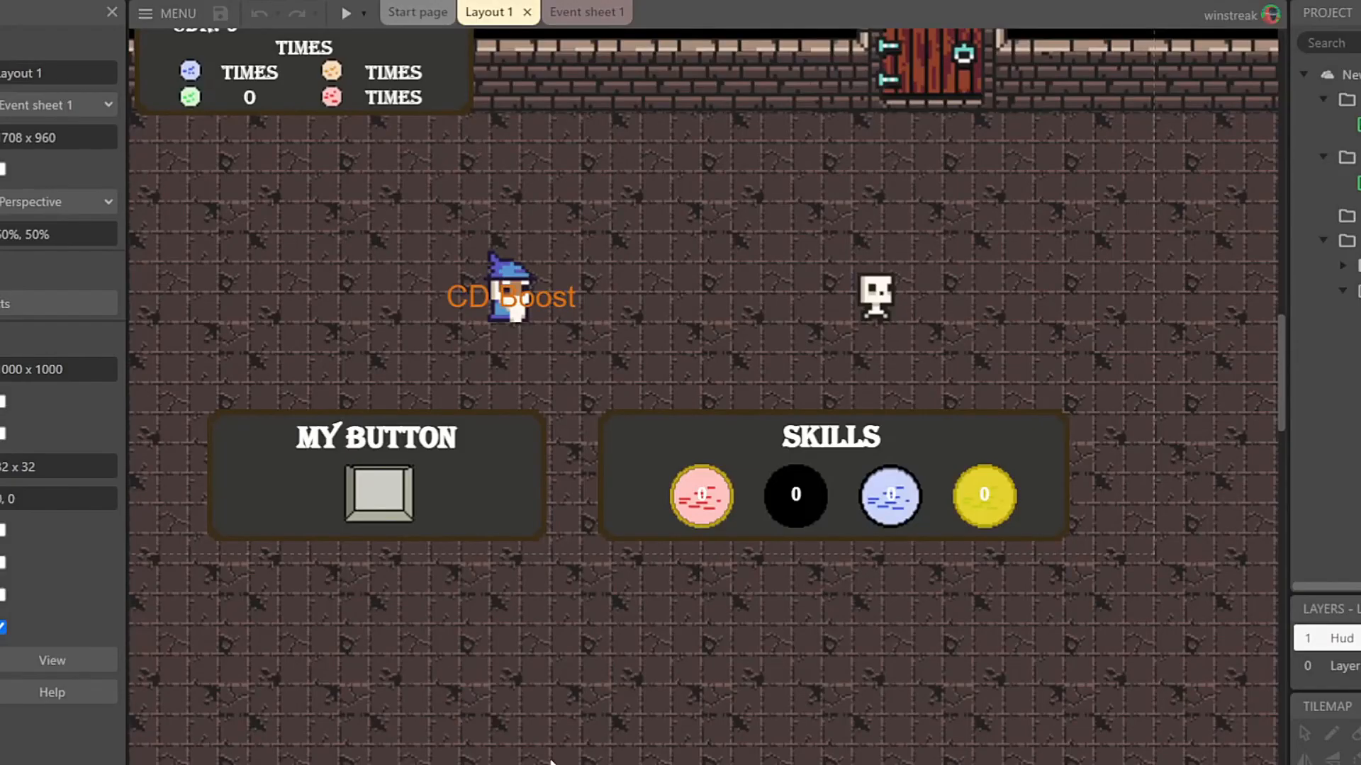